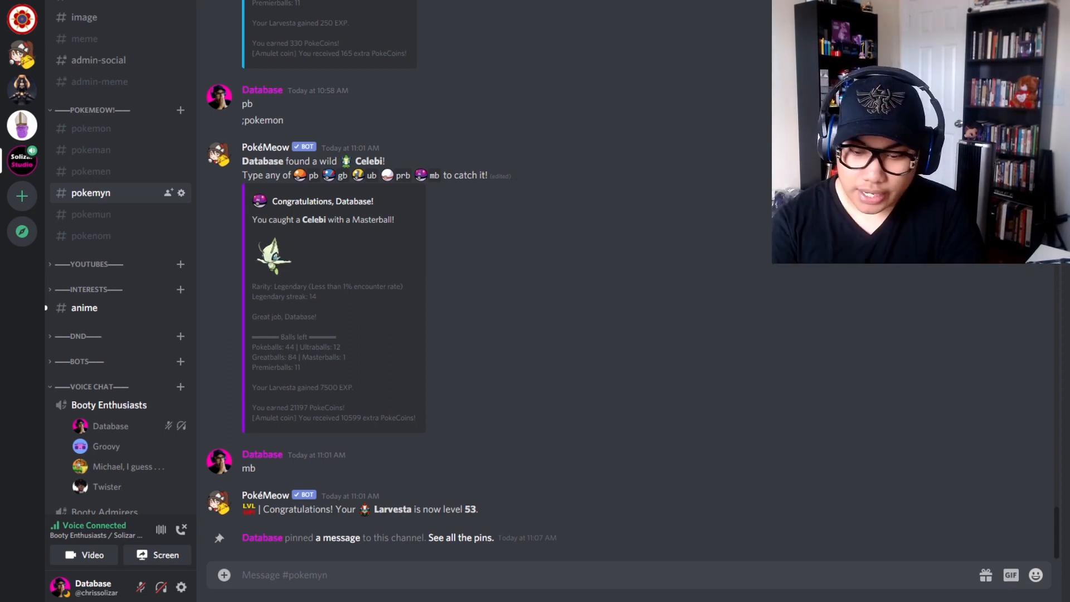
# Step: Send ;catchbot so PokéMeow reports 154 returned Pokémon, then draft ;catchbot again
pyautogui.write(';catchbot')
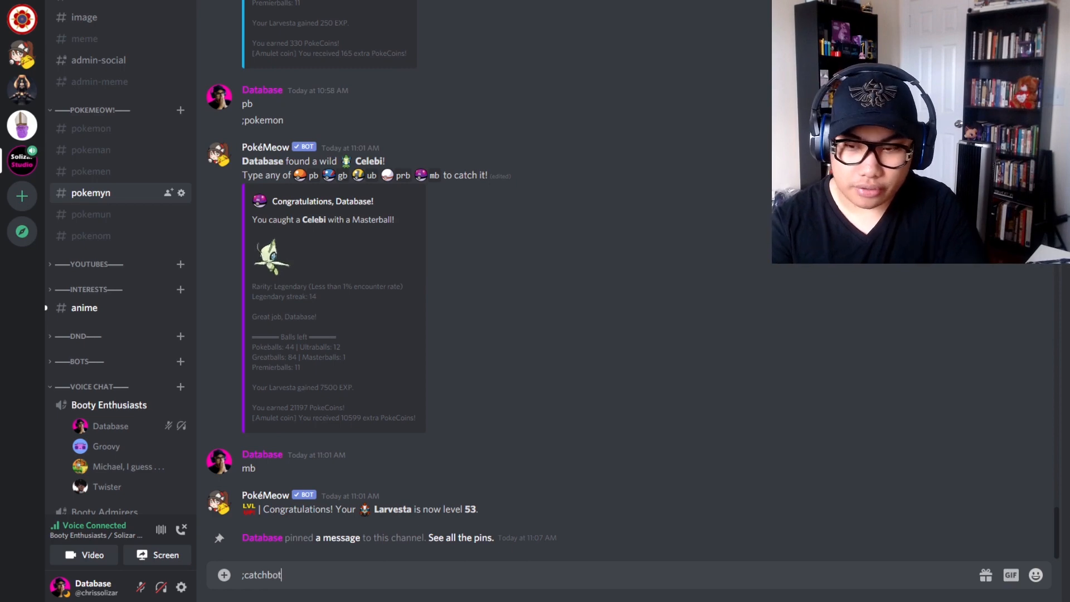
pyautogui.press('Return')
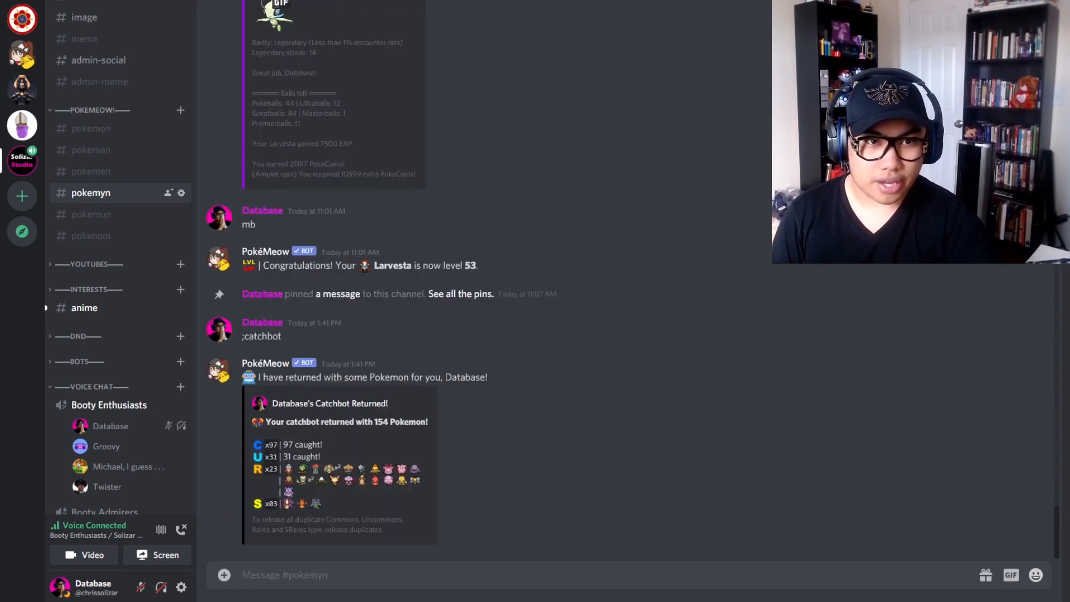
pyautogui.write(';catchbot')
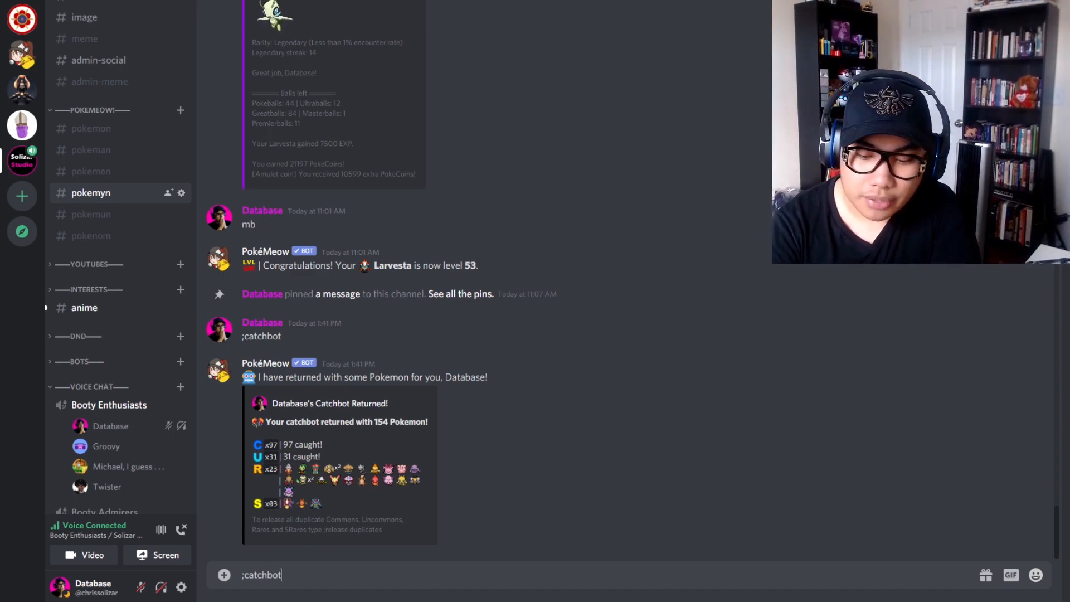